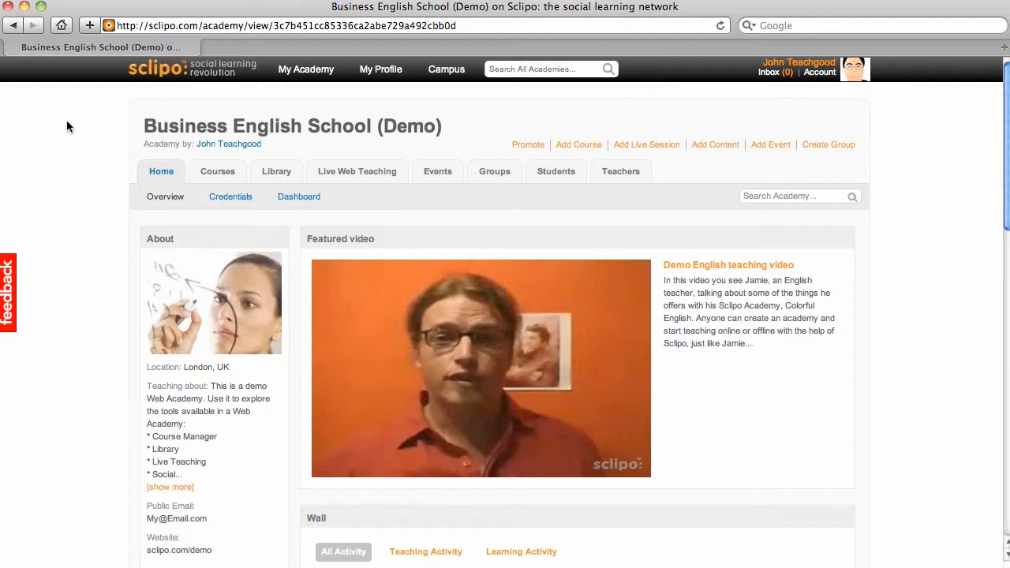
mouse_move(465, 193)
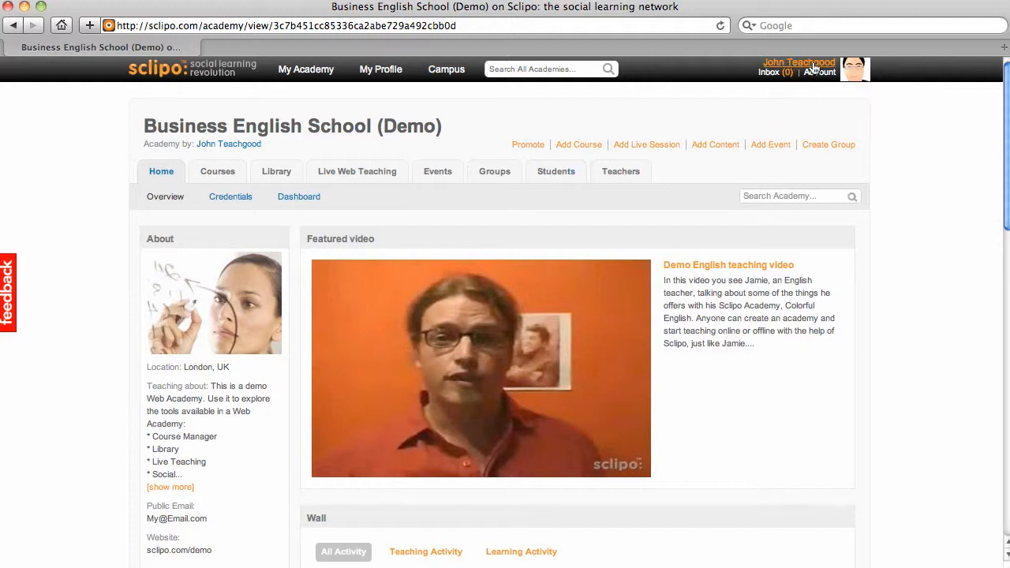
Open Business English School's Courses list and scroll to Math Course ABC at the top.
triple_click(292, 126)
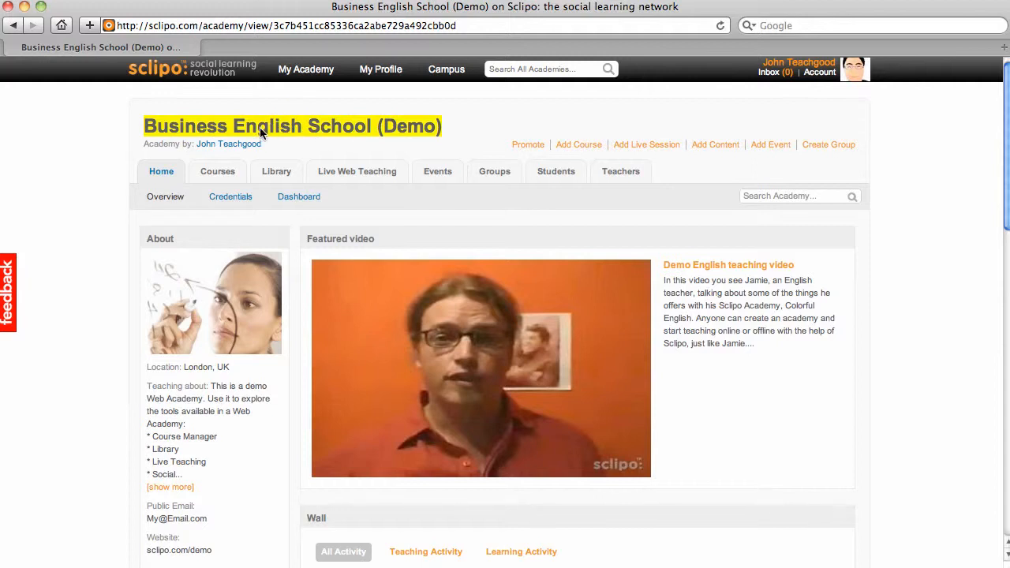
mouse_move(187, 138)
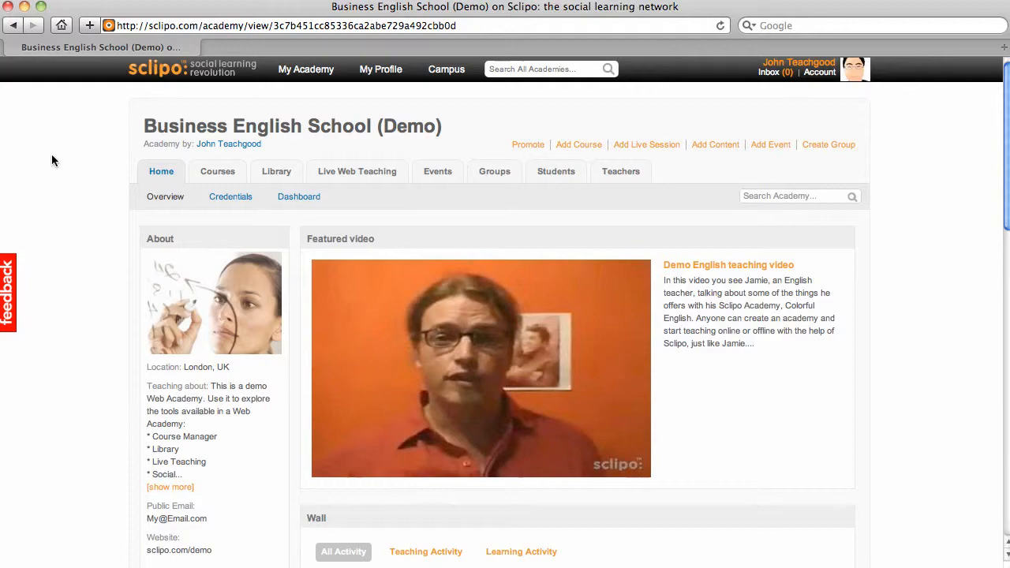
click(217, 171)
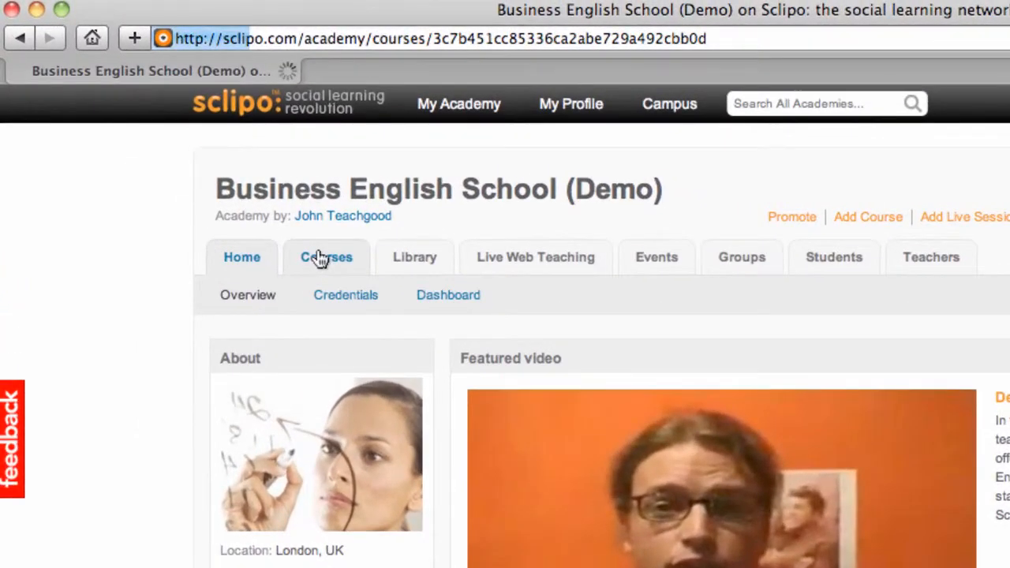
click(325, 256)
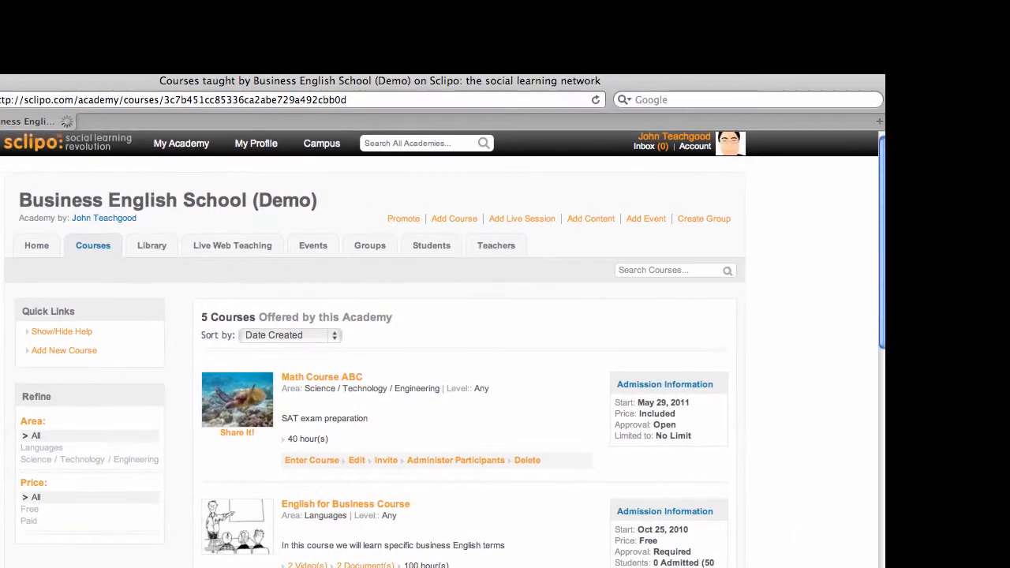
scroll(down, 3)
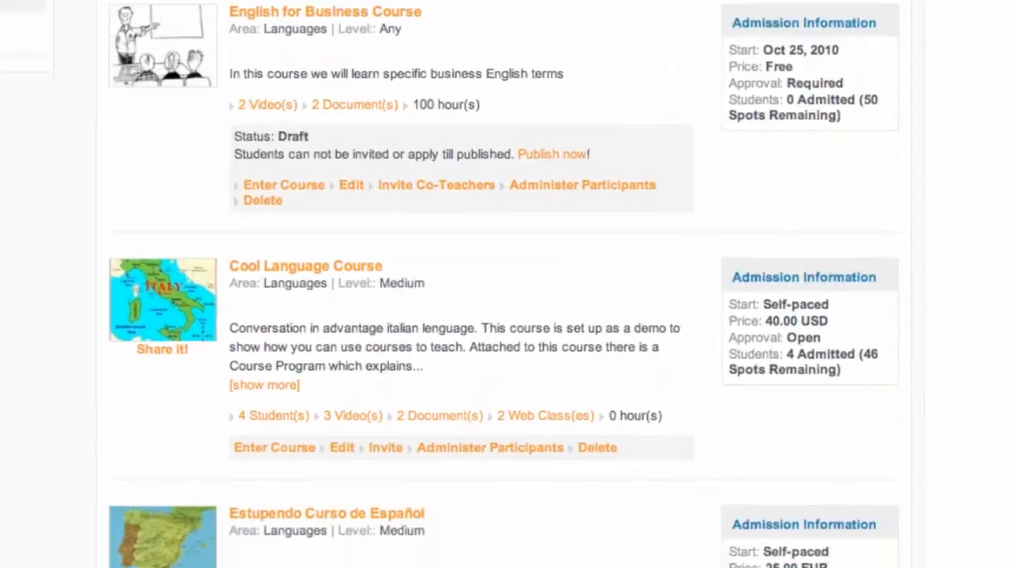
scroll(down, 3)
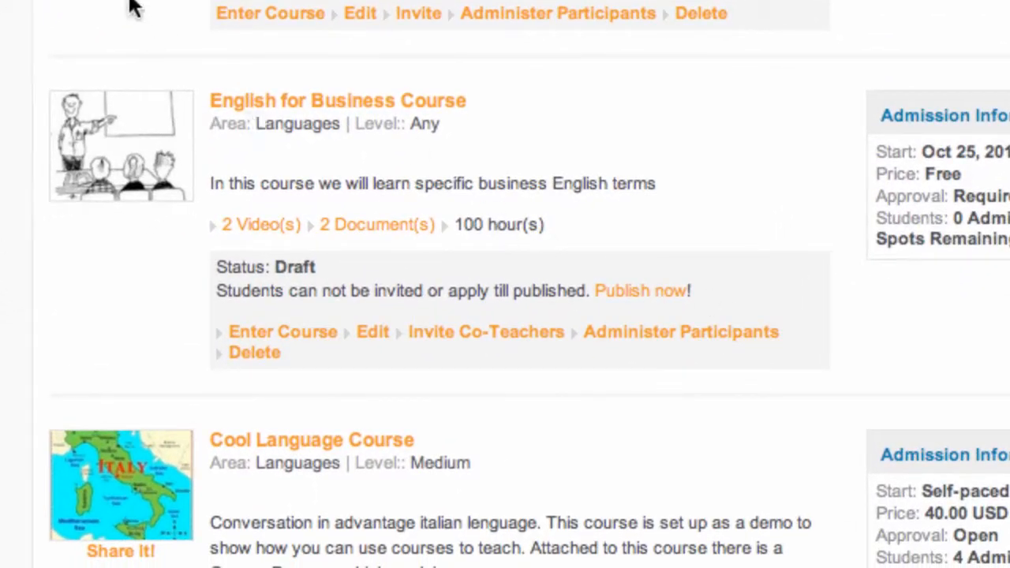
scroll(up, 3)
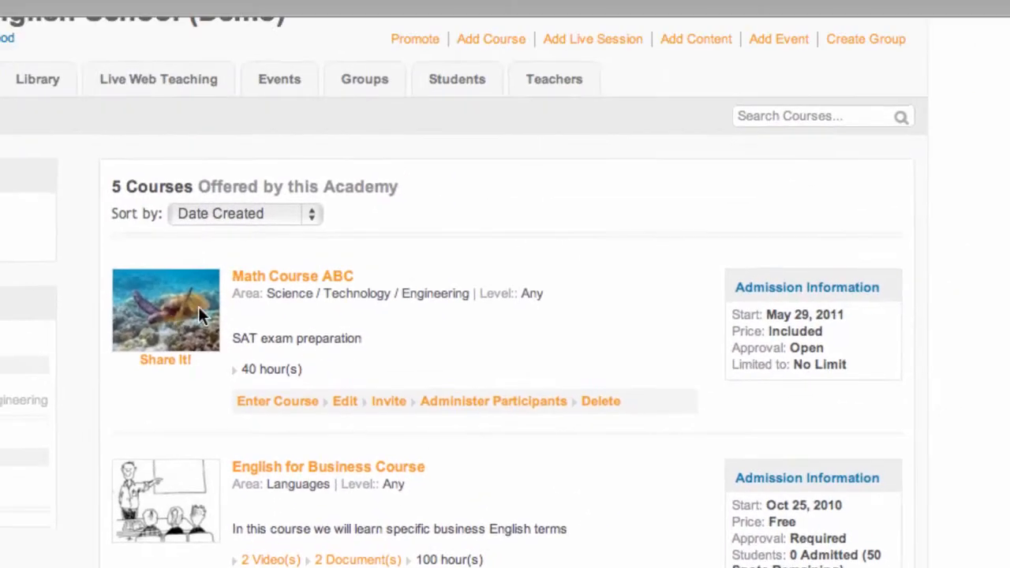
mouse_move(460, 332)
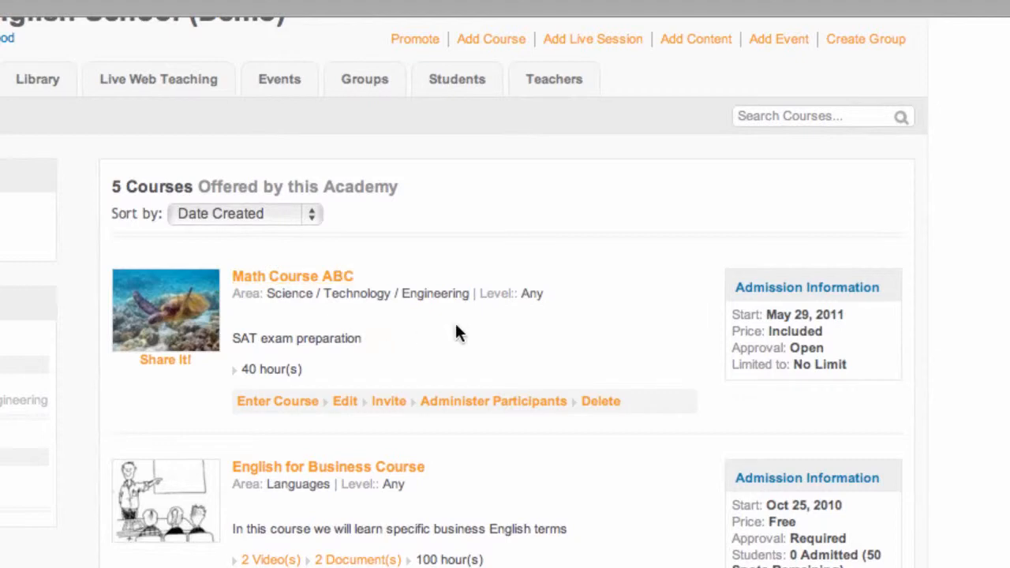
mouse_move(384, 354)
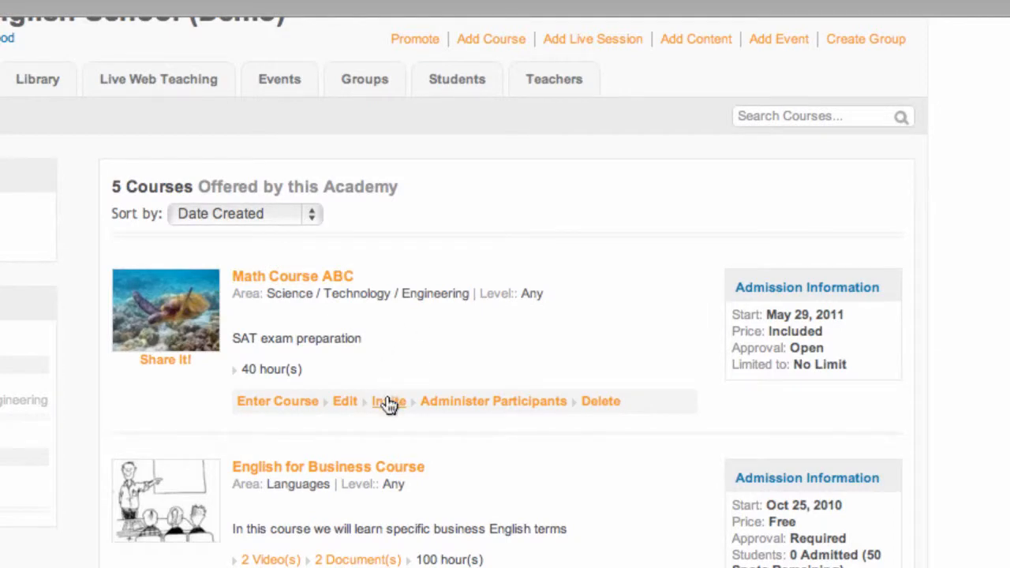
Start inviting people to Math Course ABC and pick a person from the picture list.
click(387, 401)
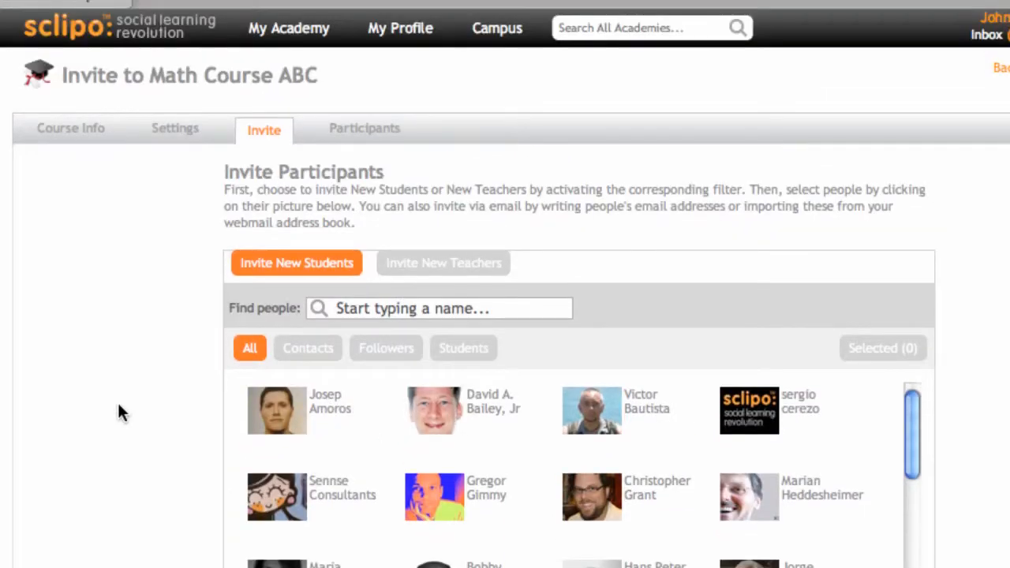
mouse_move(329, 107)
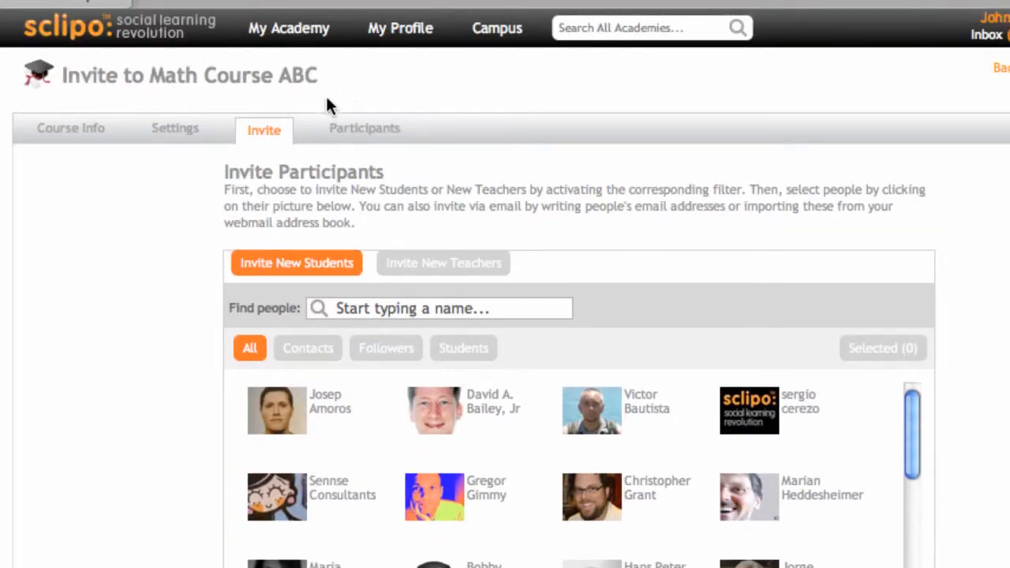
scroll(down, 3)
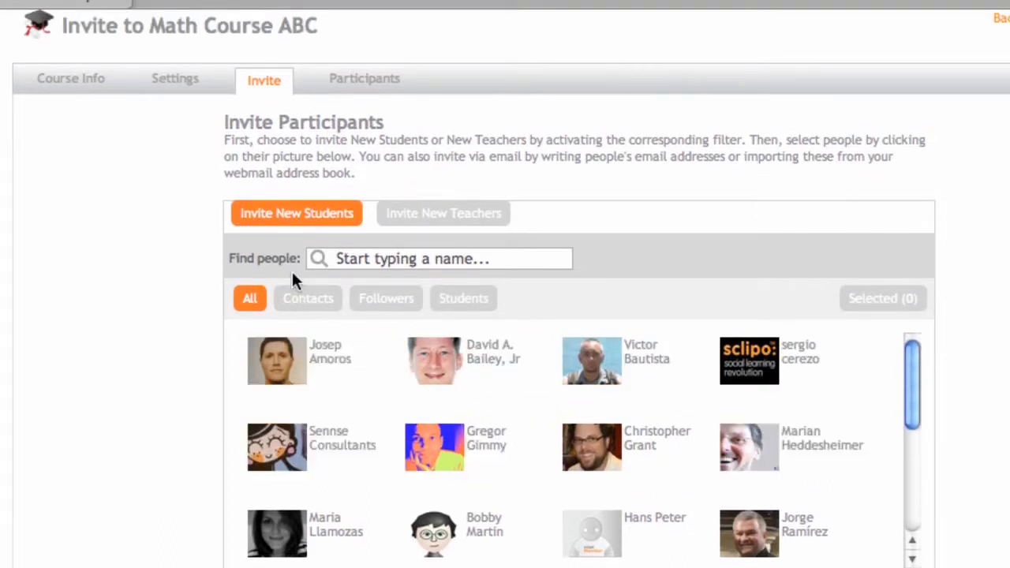
click(276, 533)
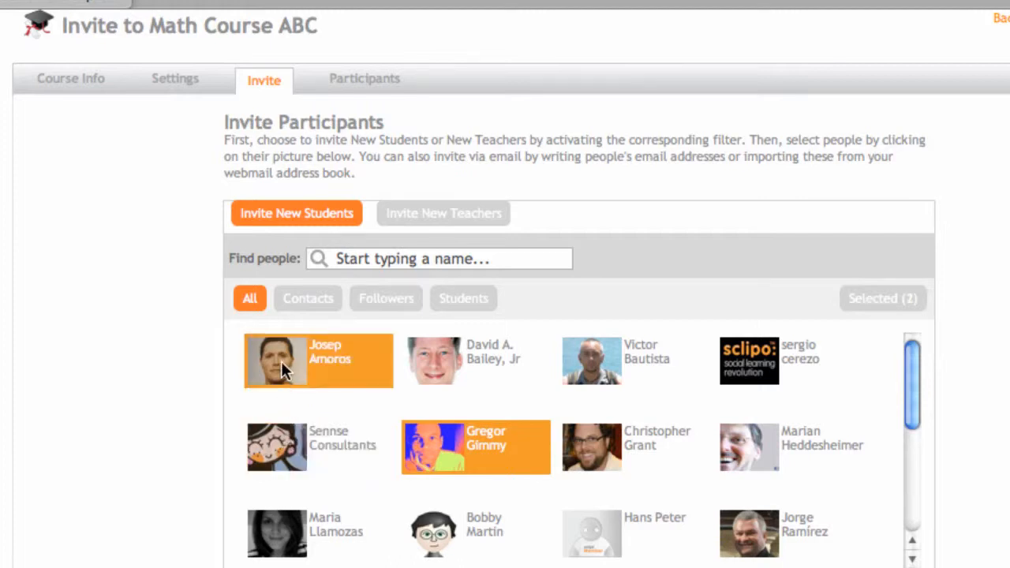
mouse_move(327, 382)
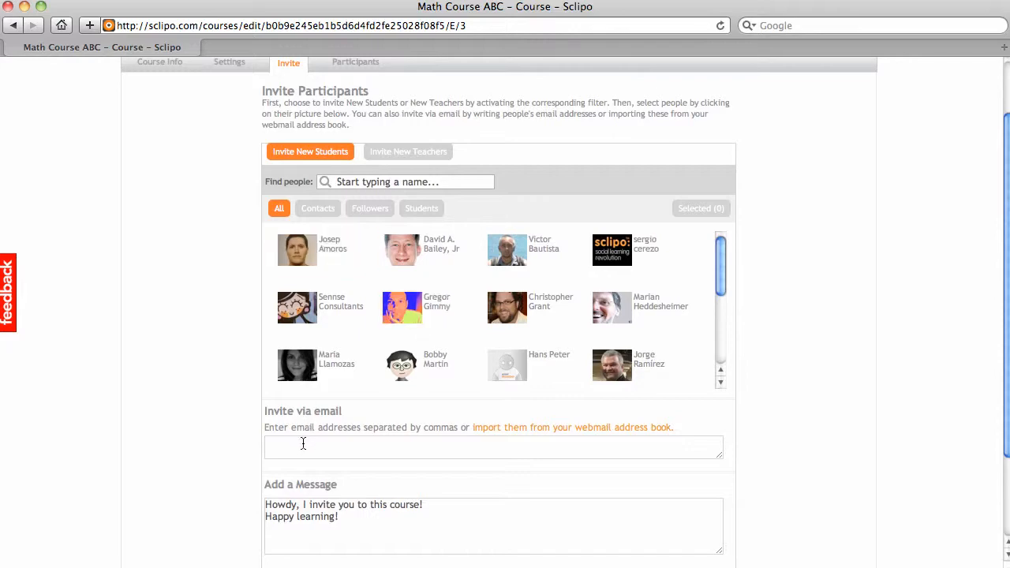
scroll(down, 3)
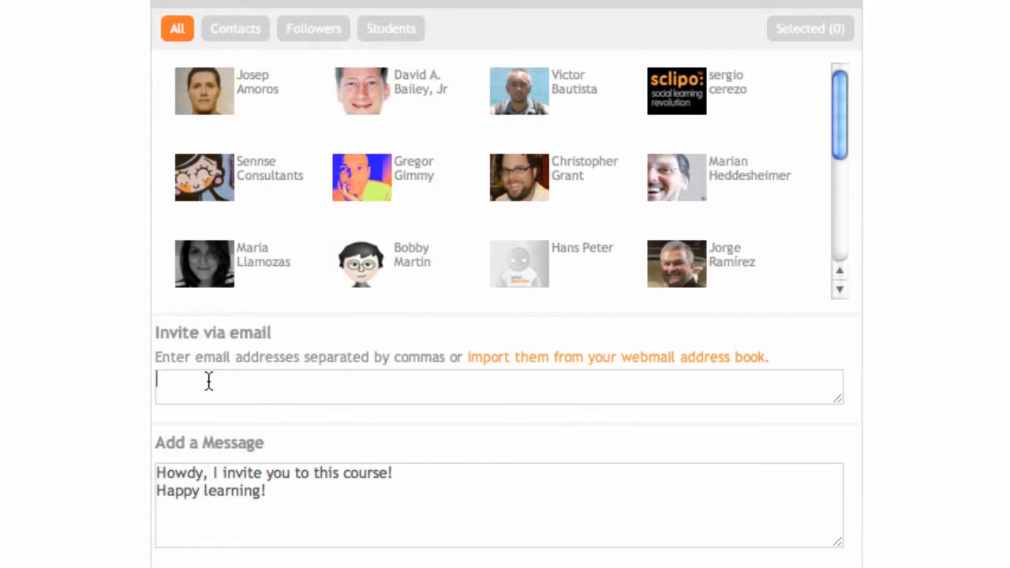
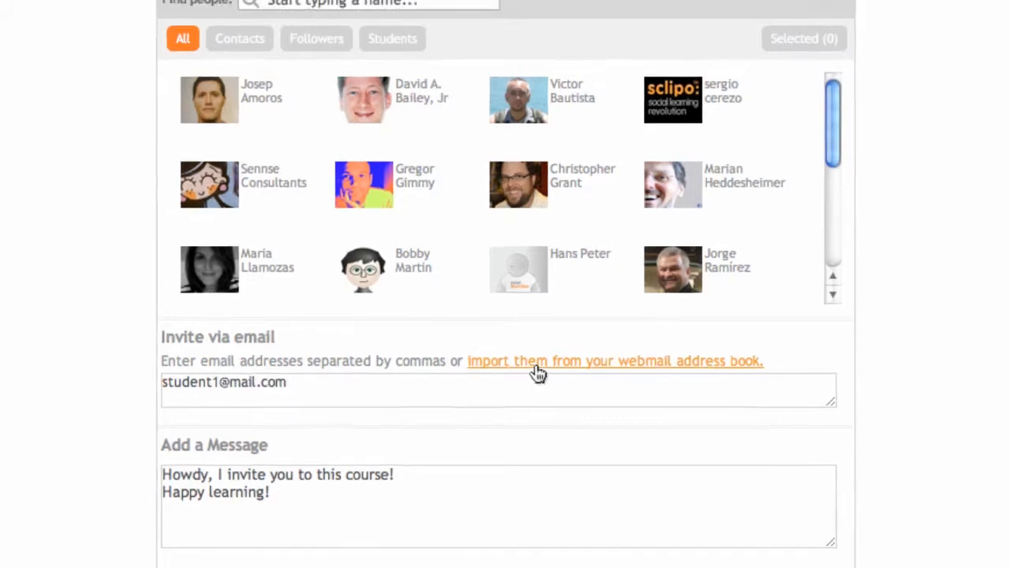
Open the webmail address-book import dialog, then close it.
click(615, 360)
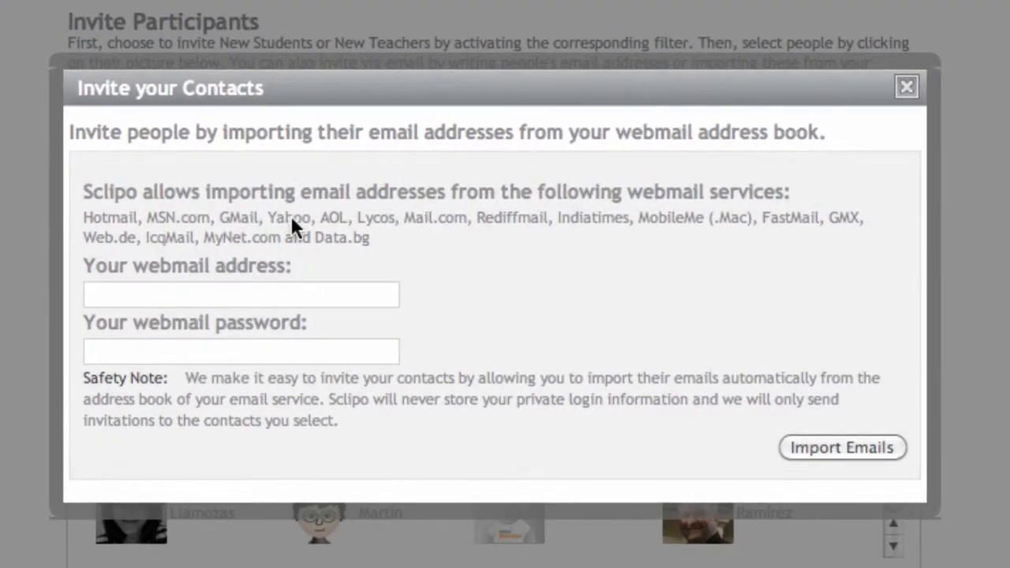
mouse_move(505, 283)
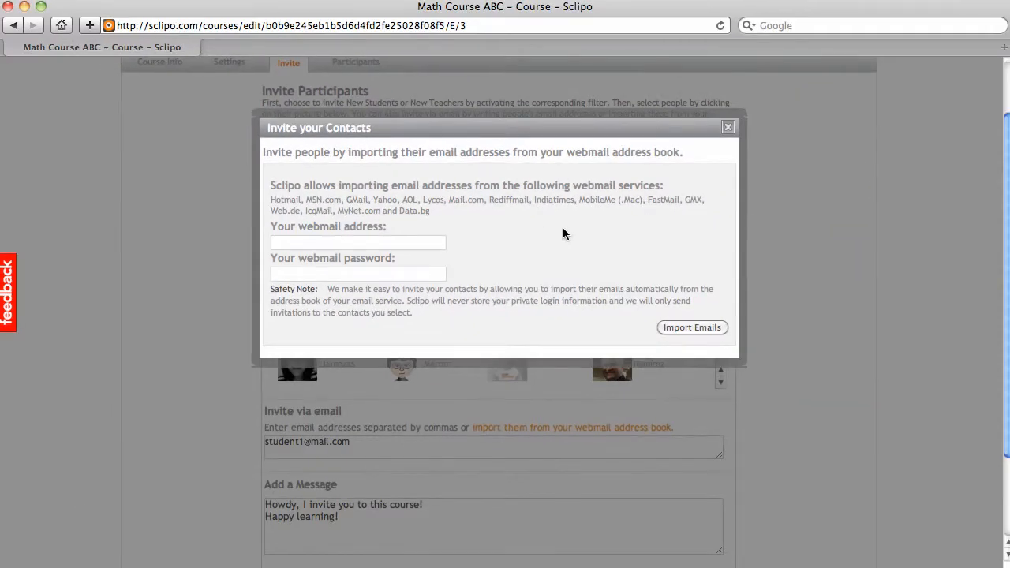
click(726, 127)
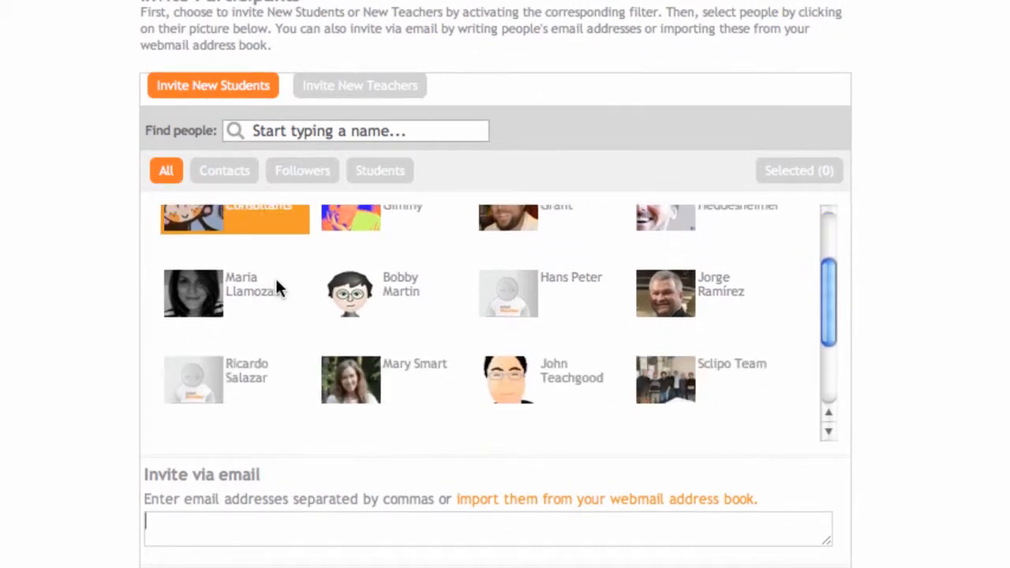
scroll(down, 3)
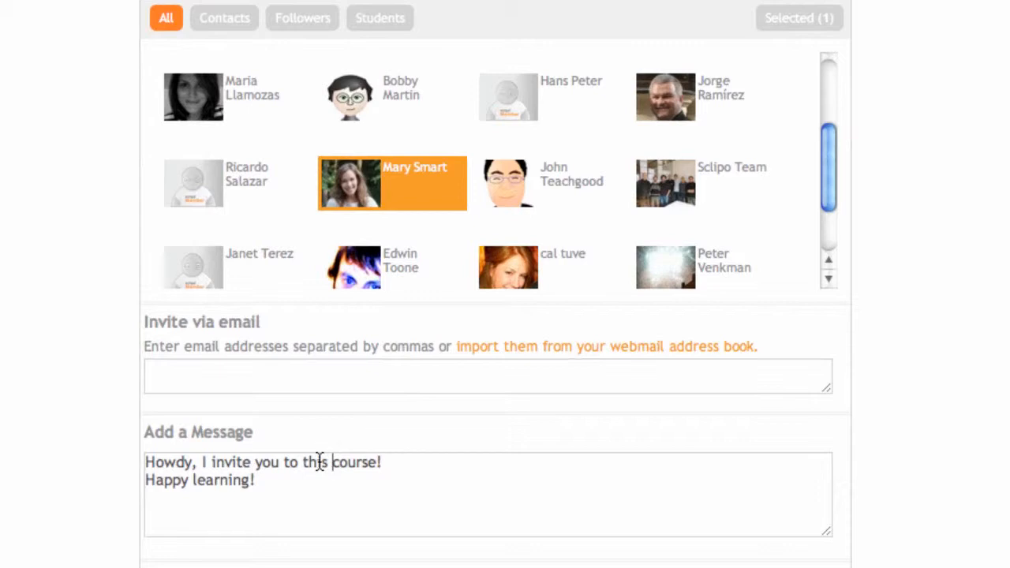
text(great math)
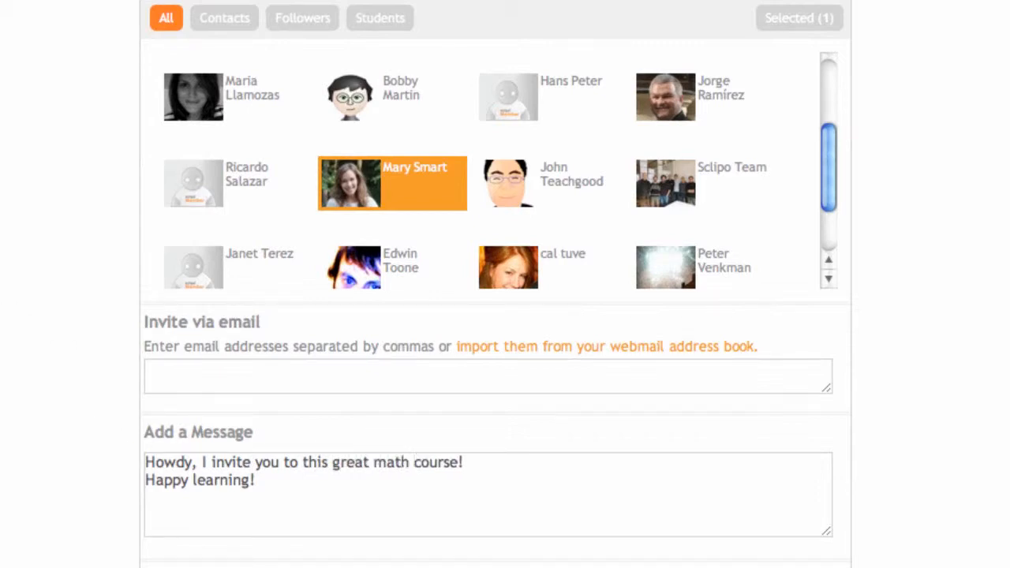
scroll(down, 3)
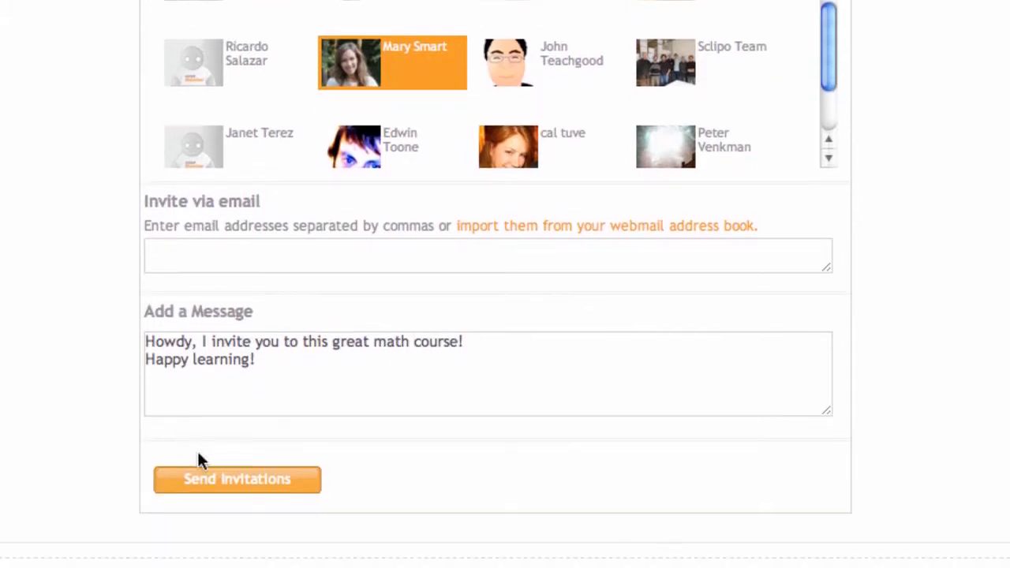
mouse_move(8, 204)
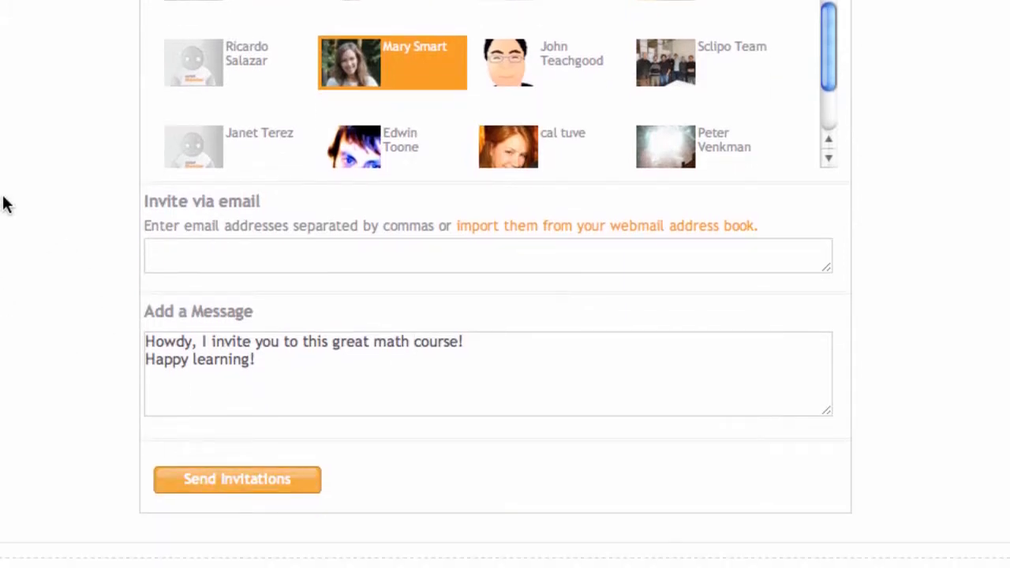
click(237, 479)
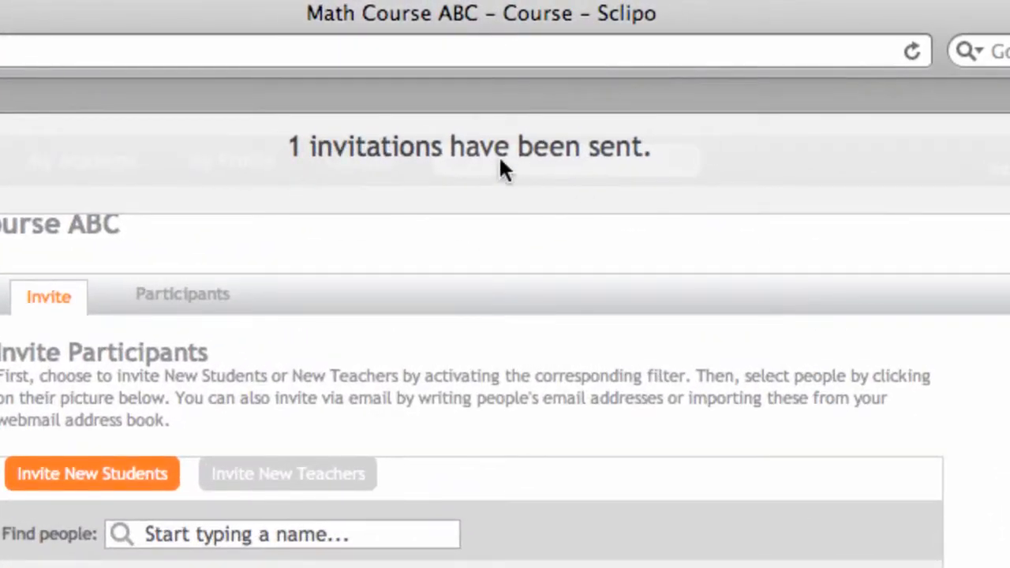
mouse_move(418, 182)
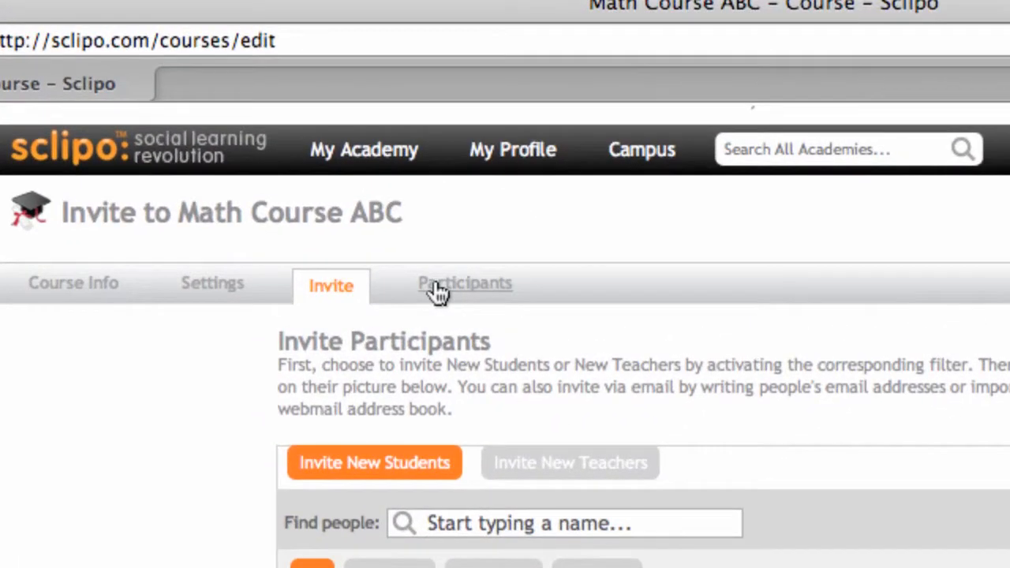
click(465, 283)
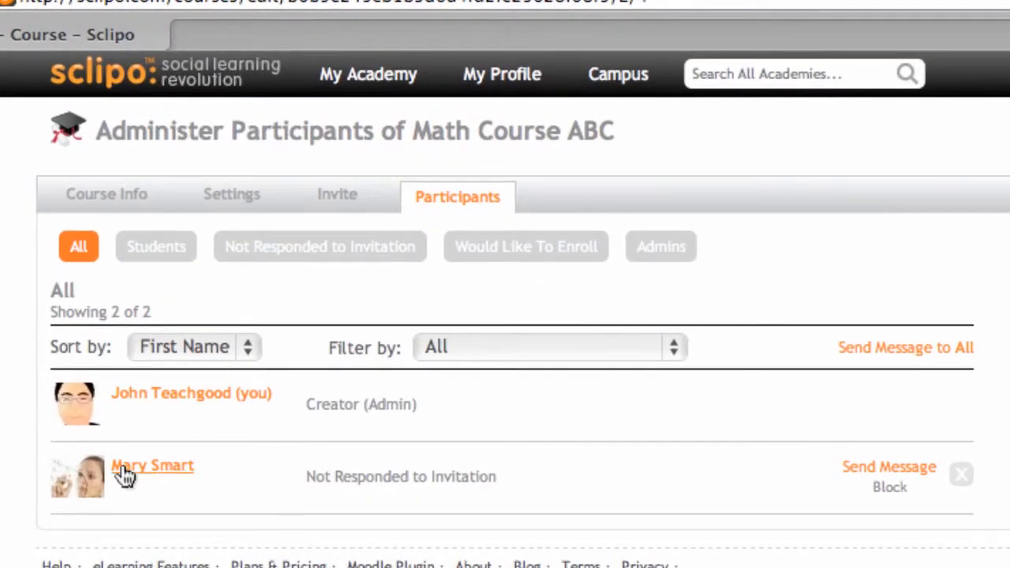
mouse_move(332, 505)
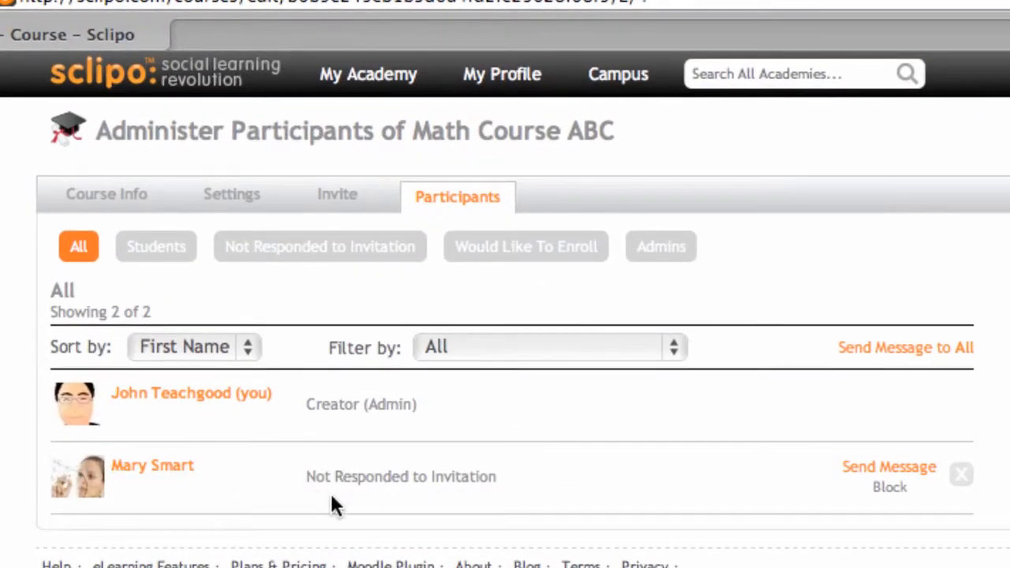
mouse_move(276, 481)
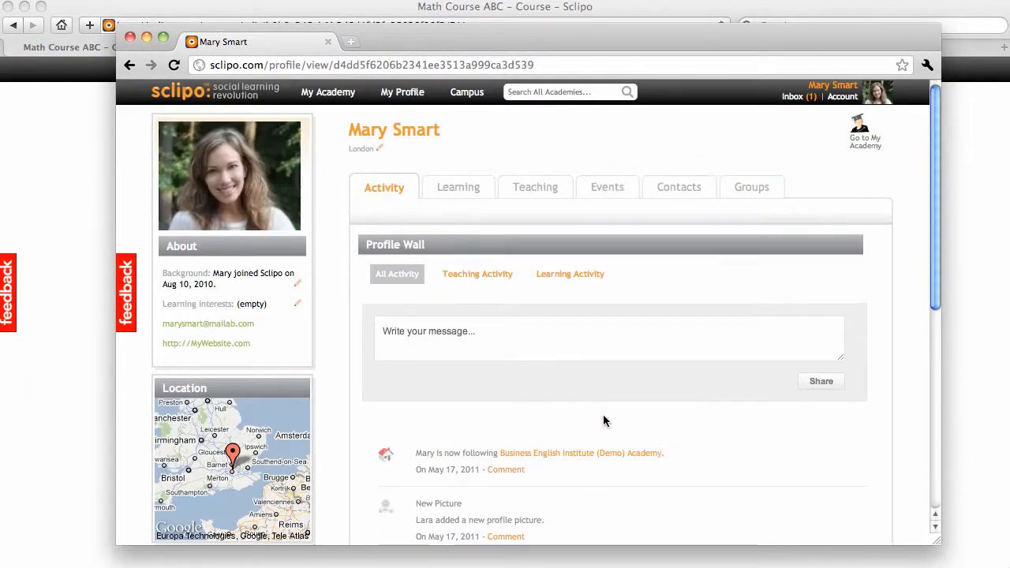
mouse_move(504, 149)
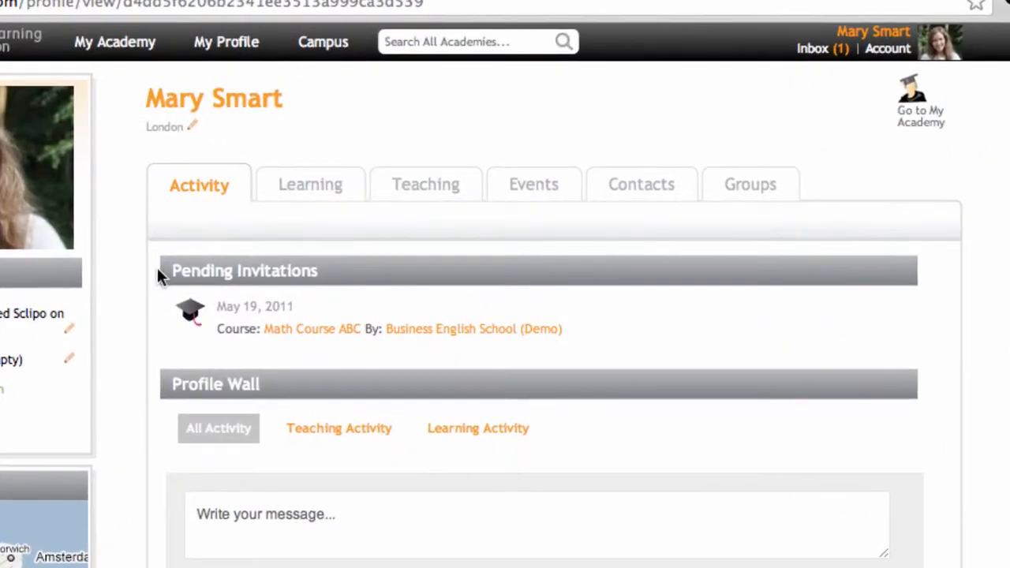
mouse_move(217, 310)
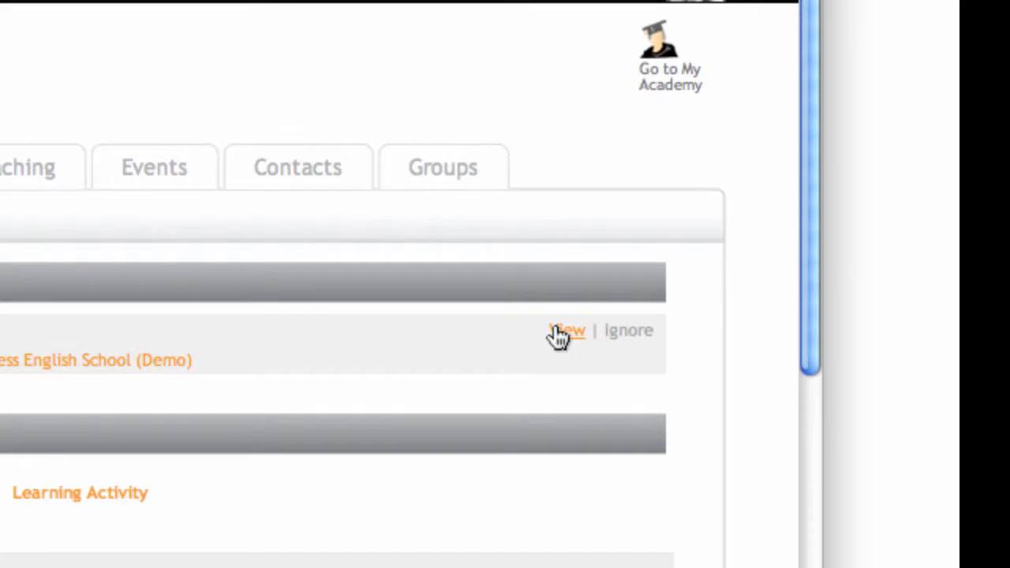
mouse_move(632, 341)
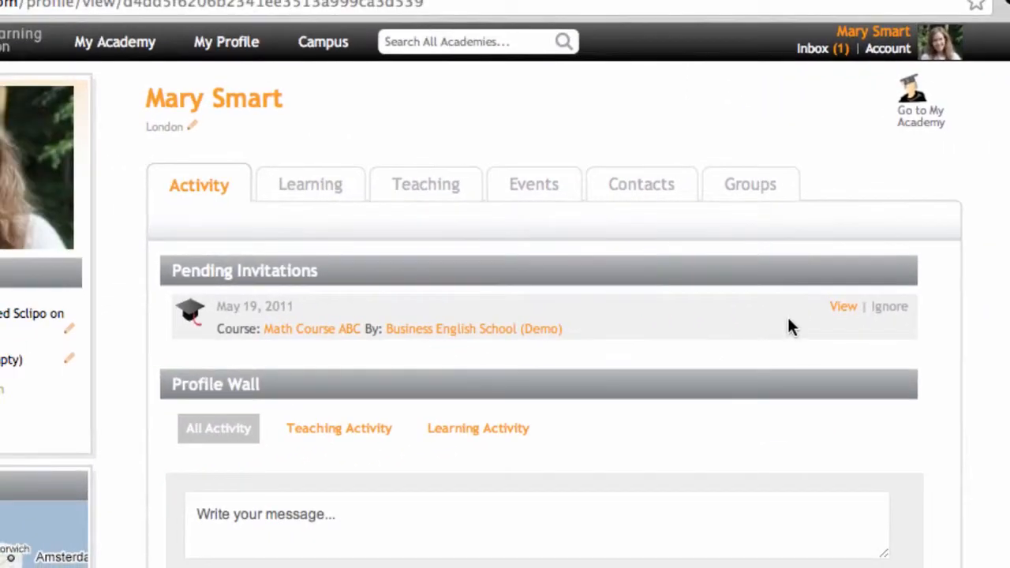
mouse_move(843, 306)
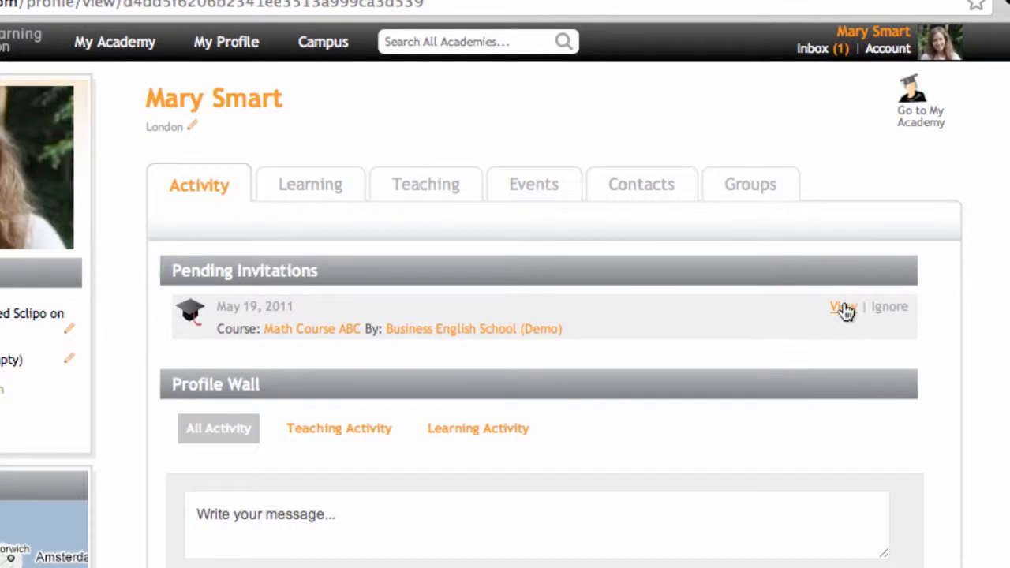
View Mary's pending invitation and scroll the Math Course ABC details page.
click(843, 306)
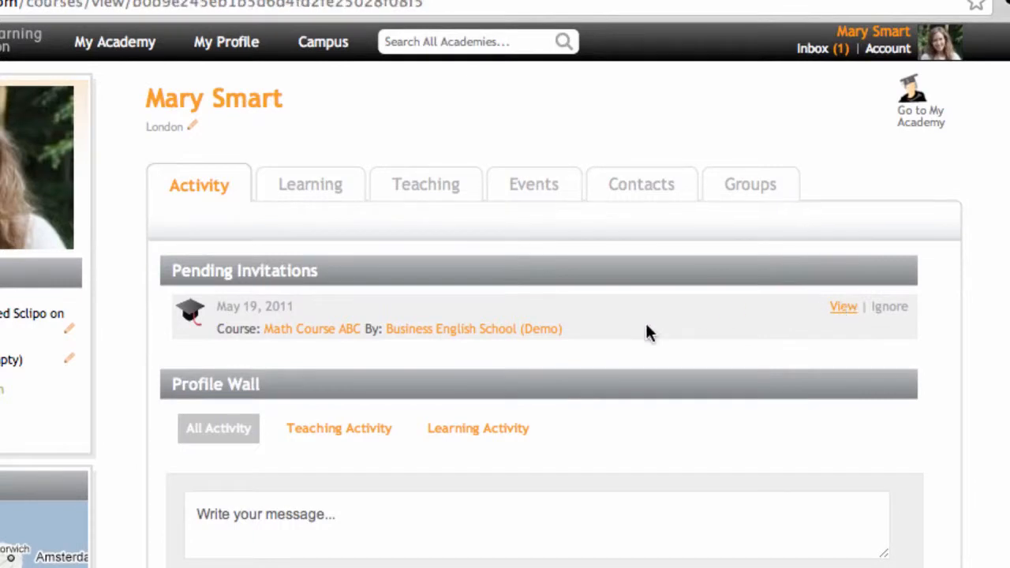
click(842, 306)
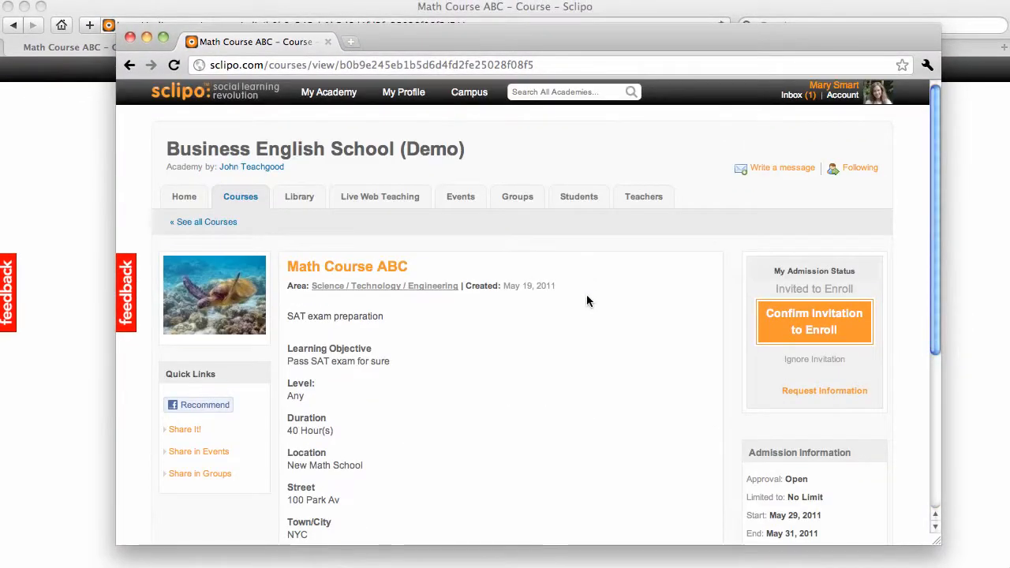
mouse_move(206, 288)
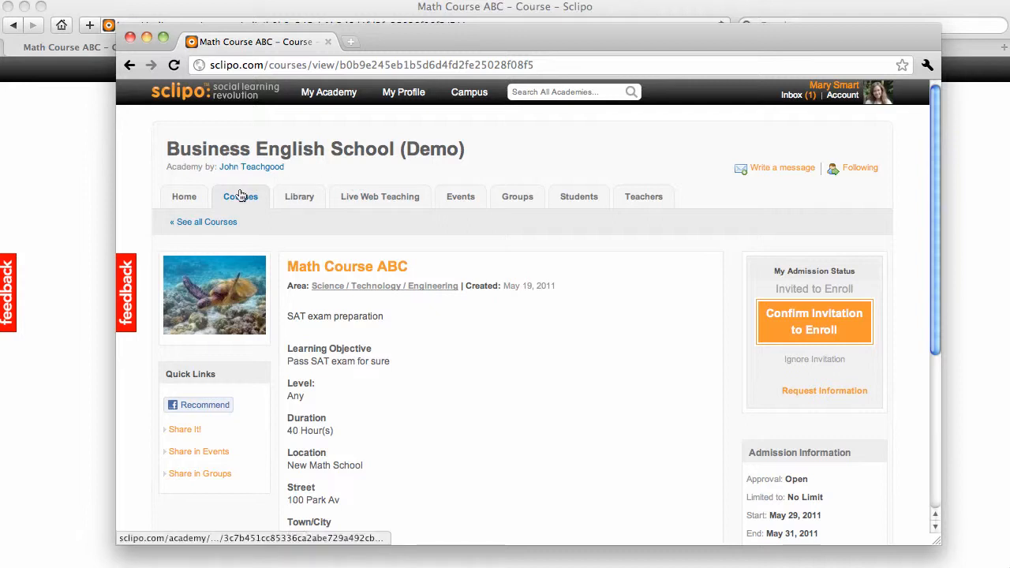
mouse_move(399, 293)
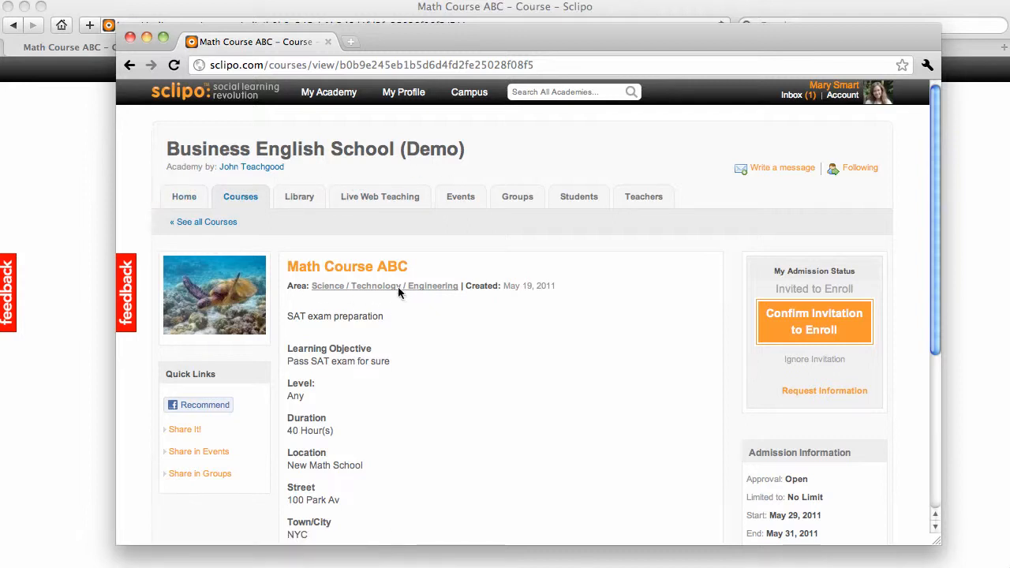
scroll(down, 3)
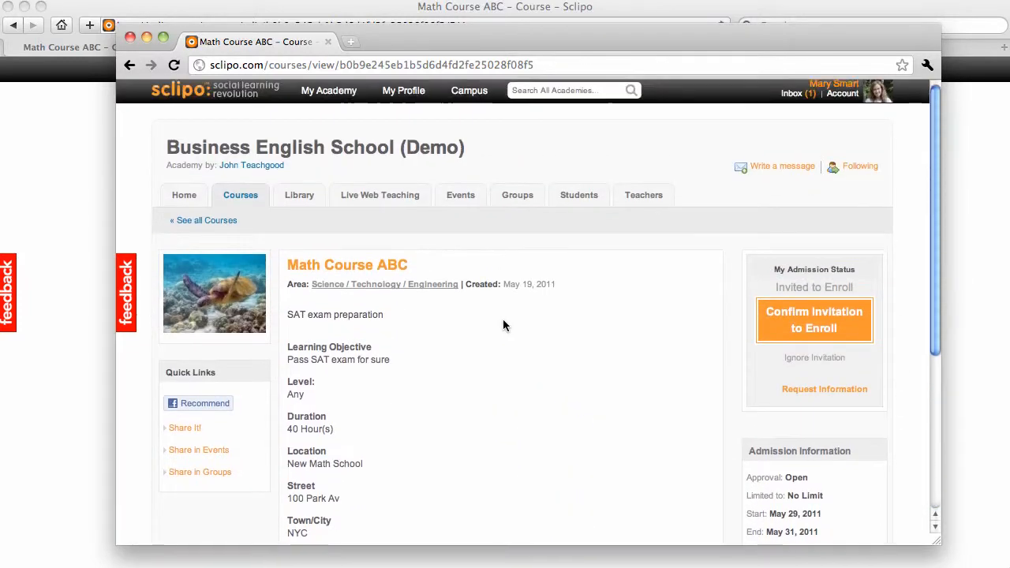
scroll(down, 3)
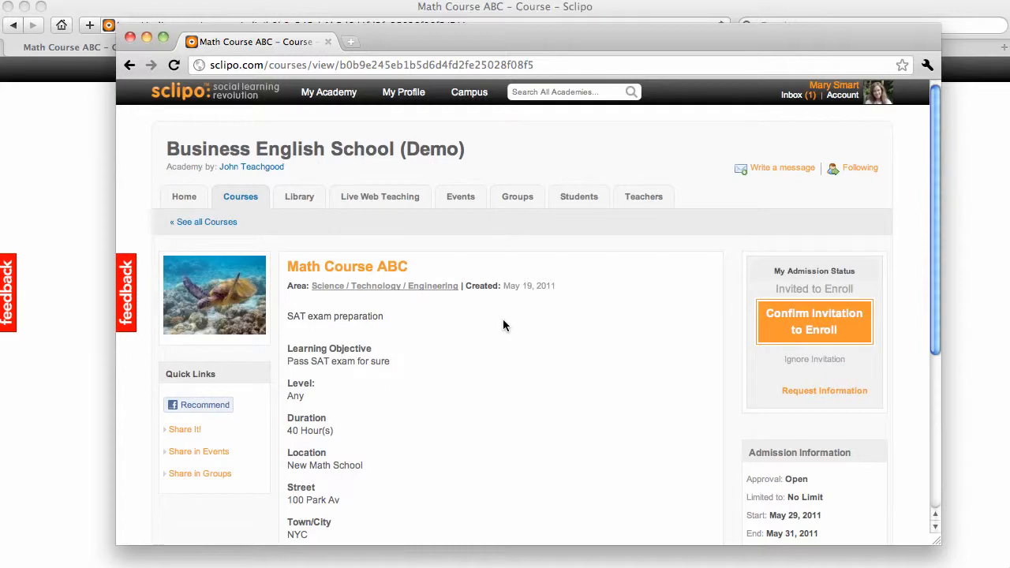
mouse_move(532, 321)
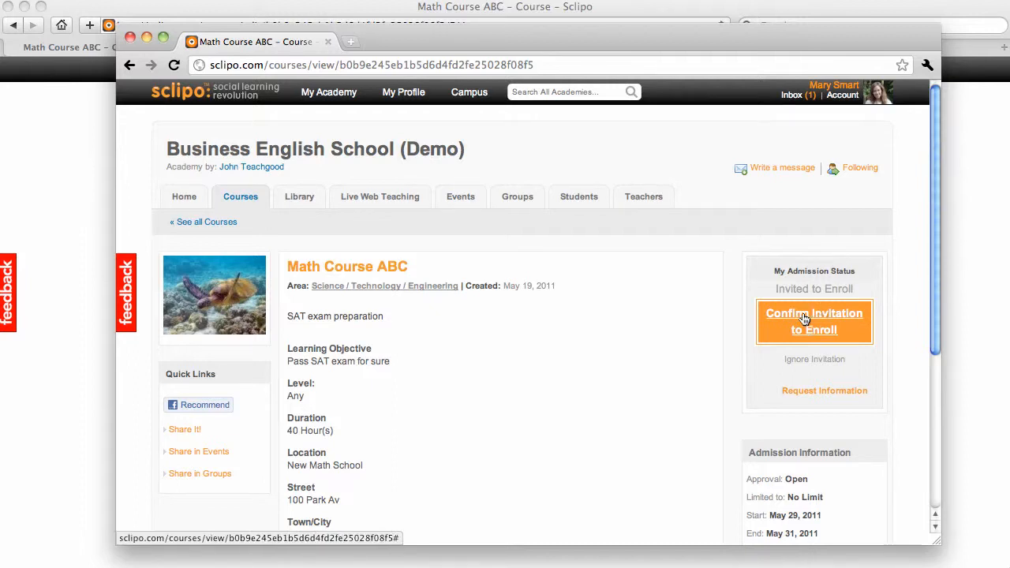
click(814, 321)
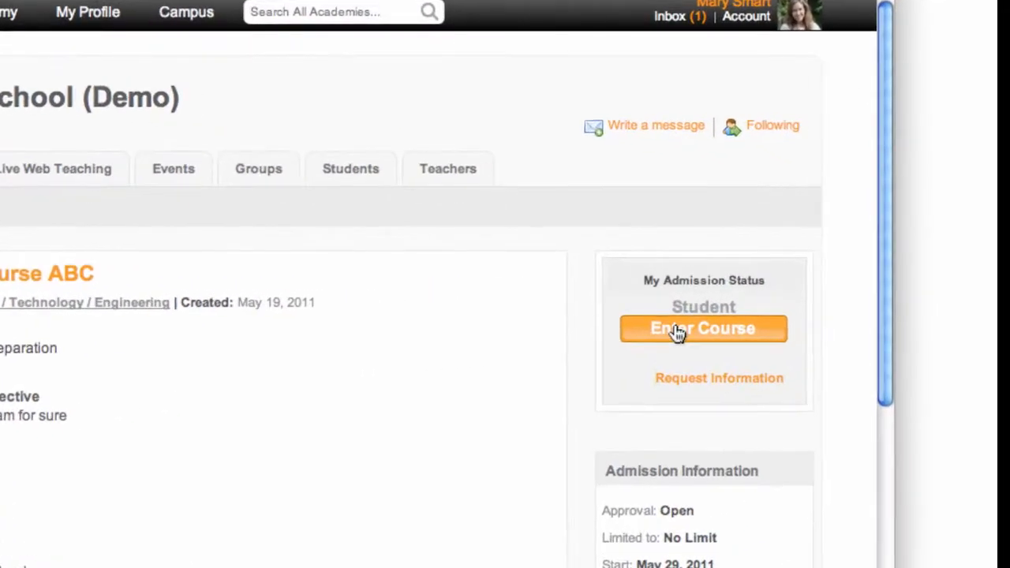
click(703, 328)
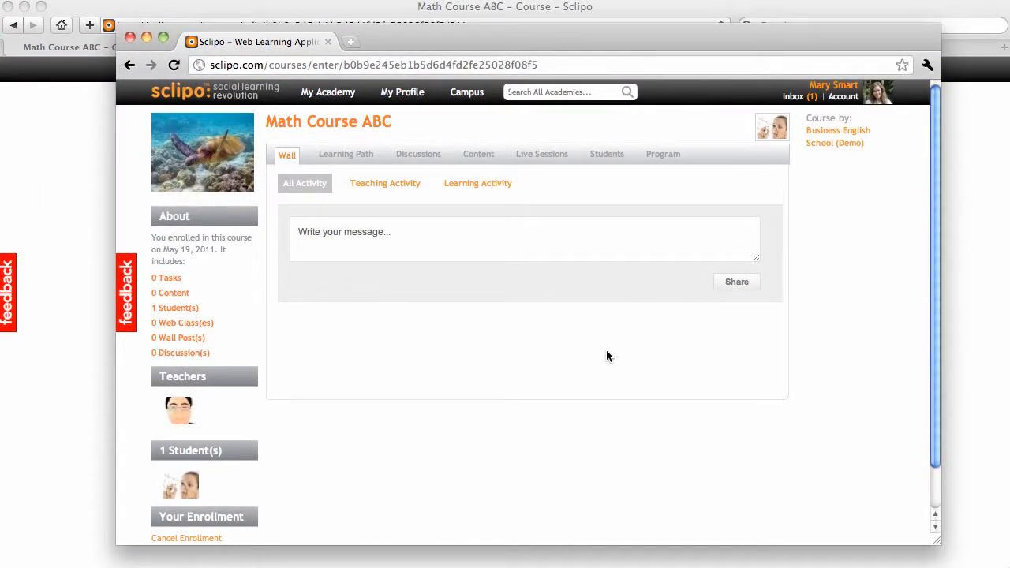
mouse_move(607, 167)
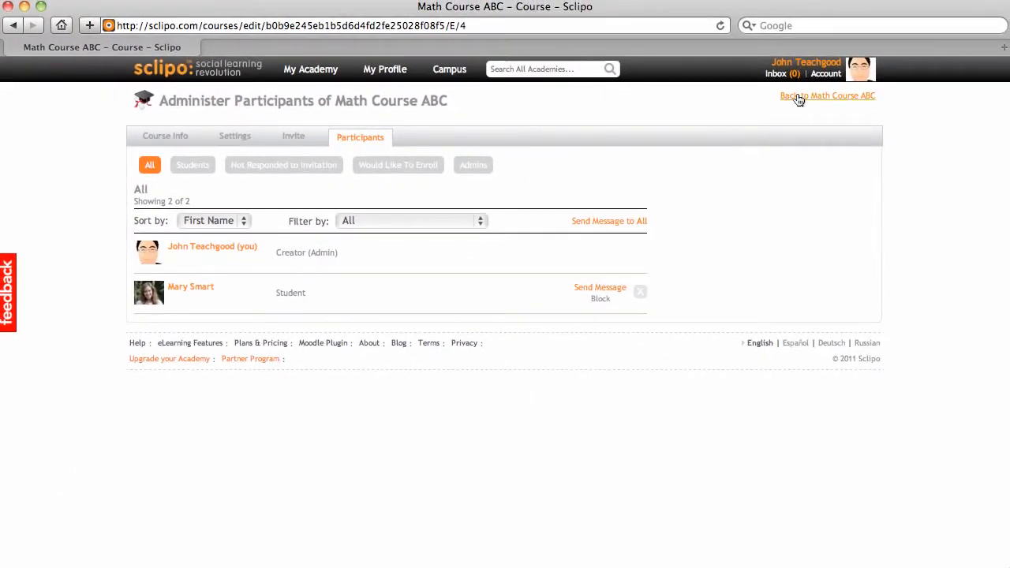
Go from the teacher's participants view back to the Math Course ABC wall.
click(827, 96)
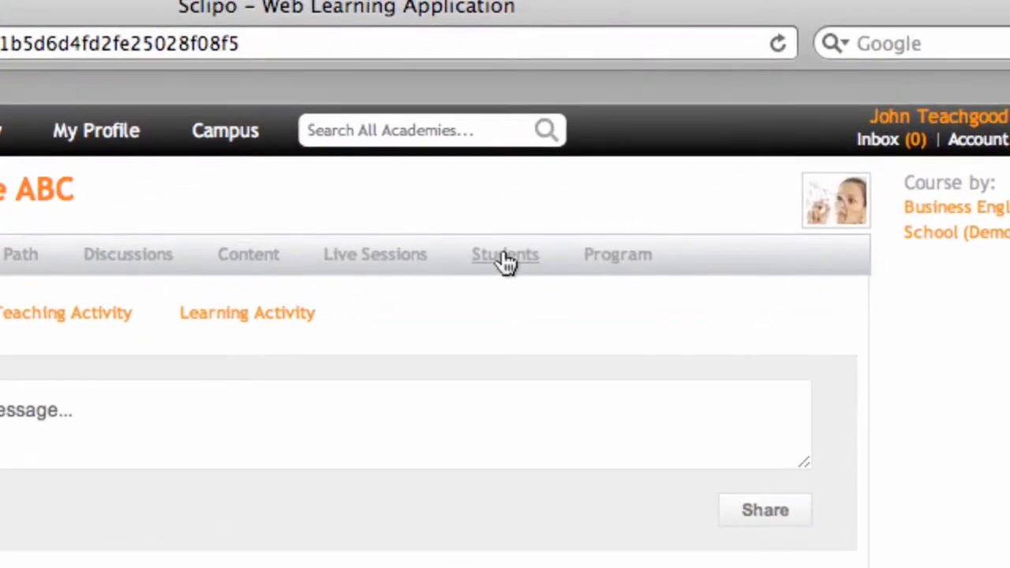
click(505, 254)
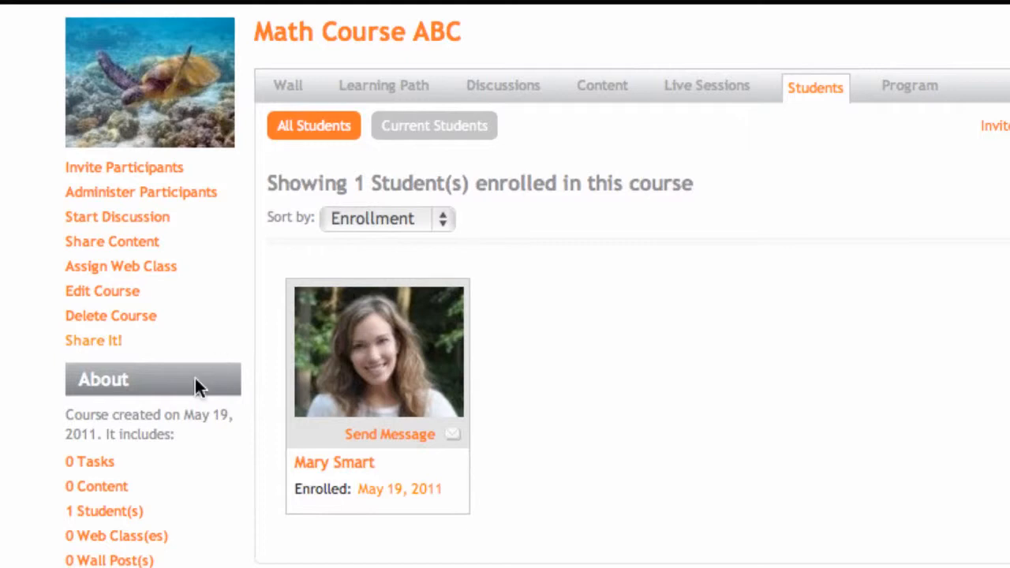
mouse_move(44, 524)
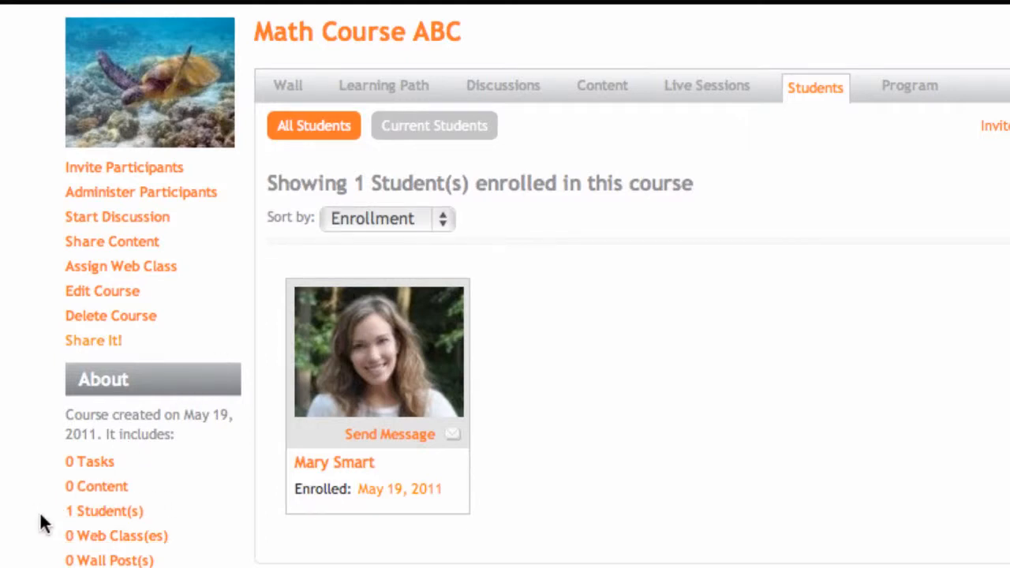
mouse_move(14, 517)
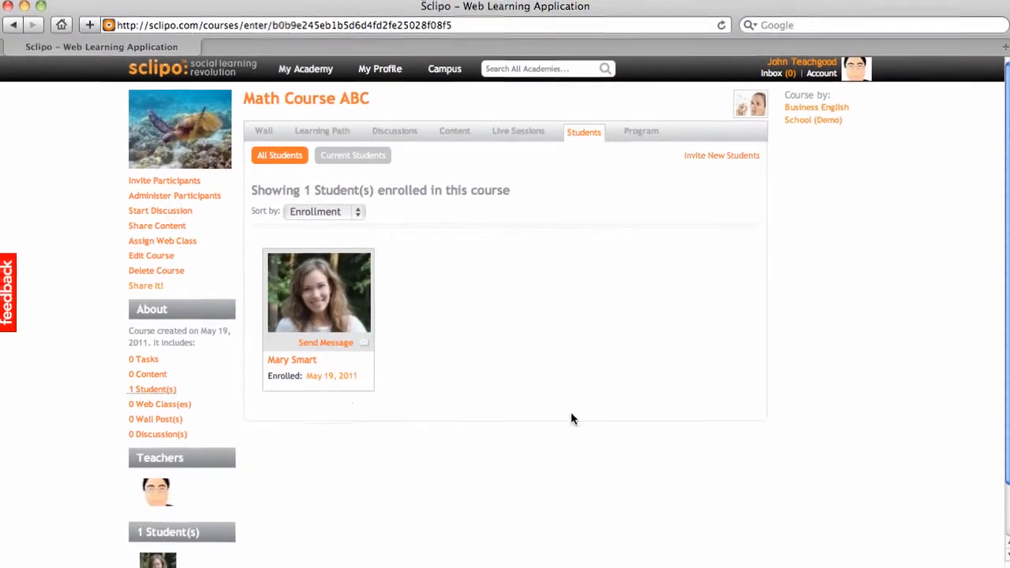
mouse_move(545, 296)
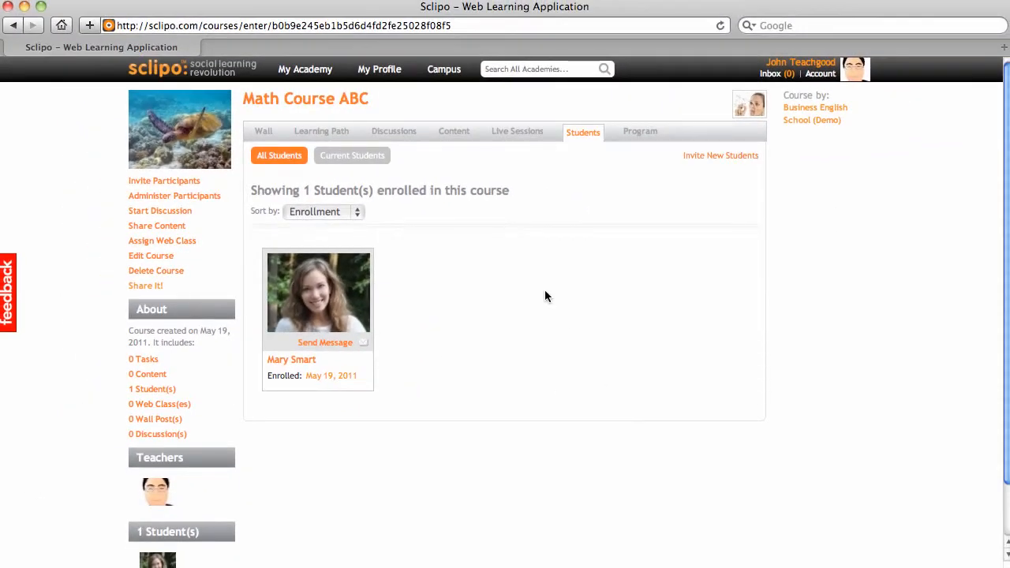